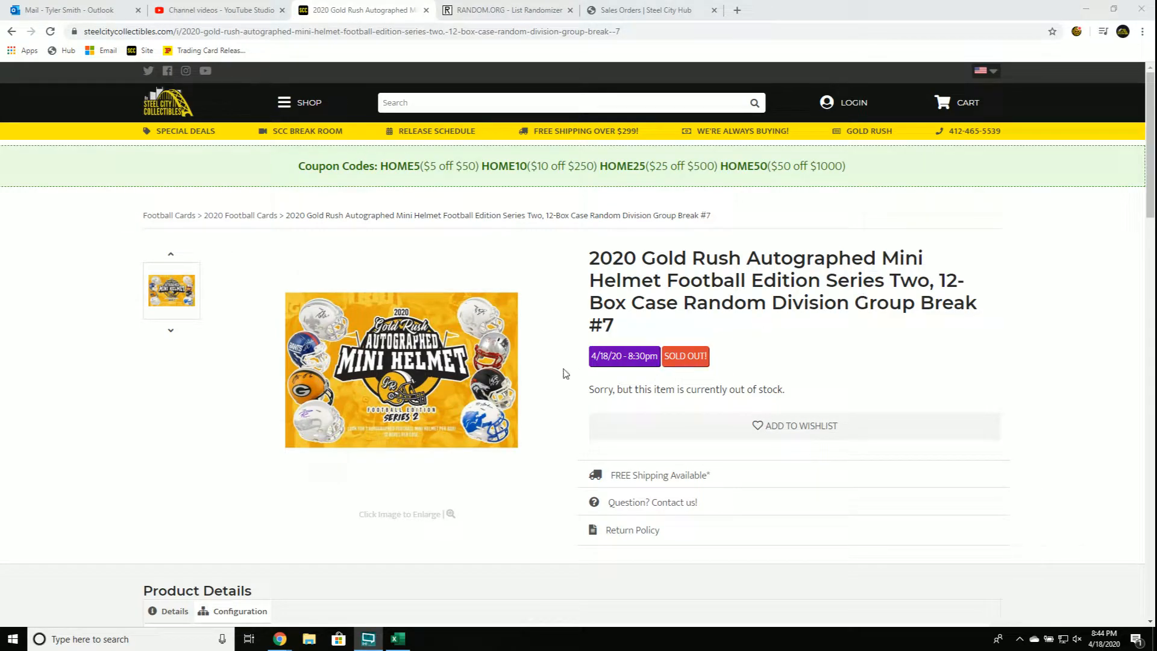
pyautogui.moveTo(632, 343)
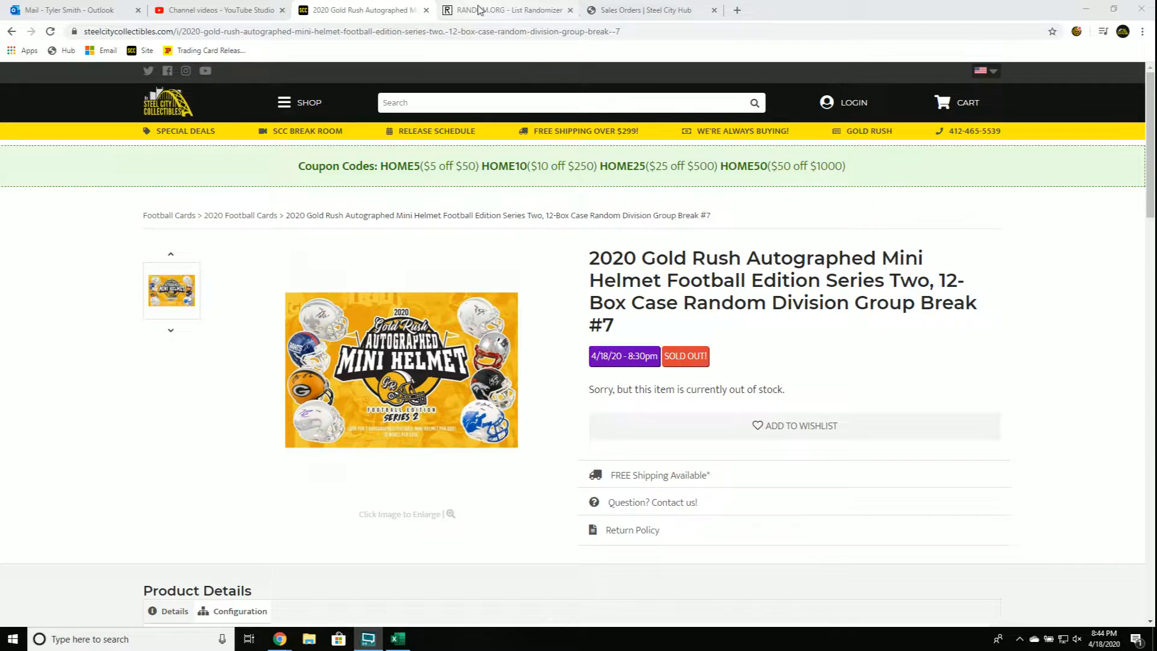
# Enter the eight buyer names into the List Randomizer and shuffle them repeatedly with Again!
pyautogui.click(504, 10)
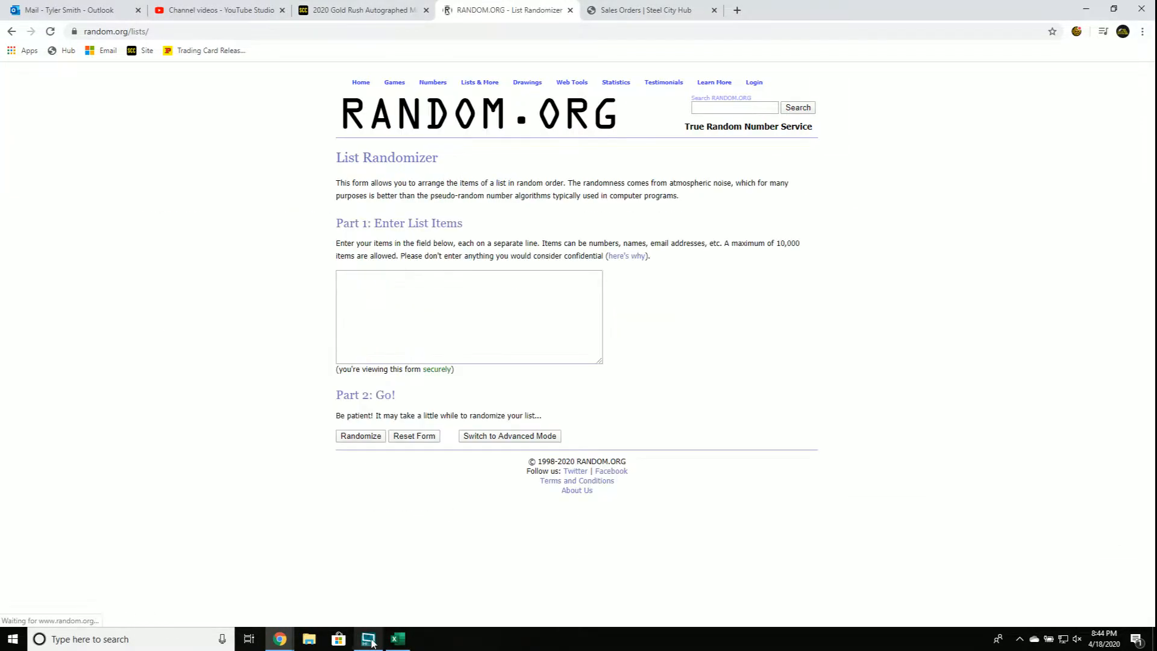
pyautogui.click(397, 638)
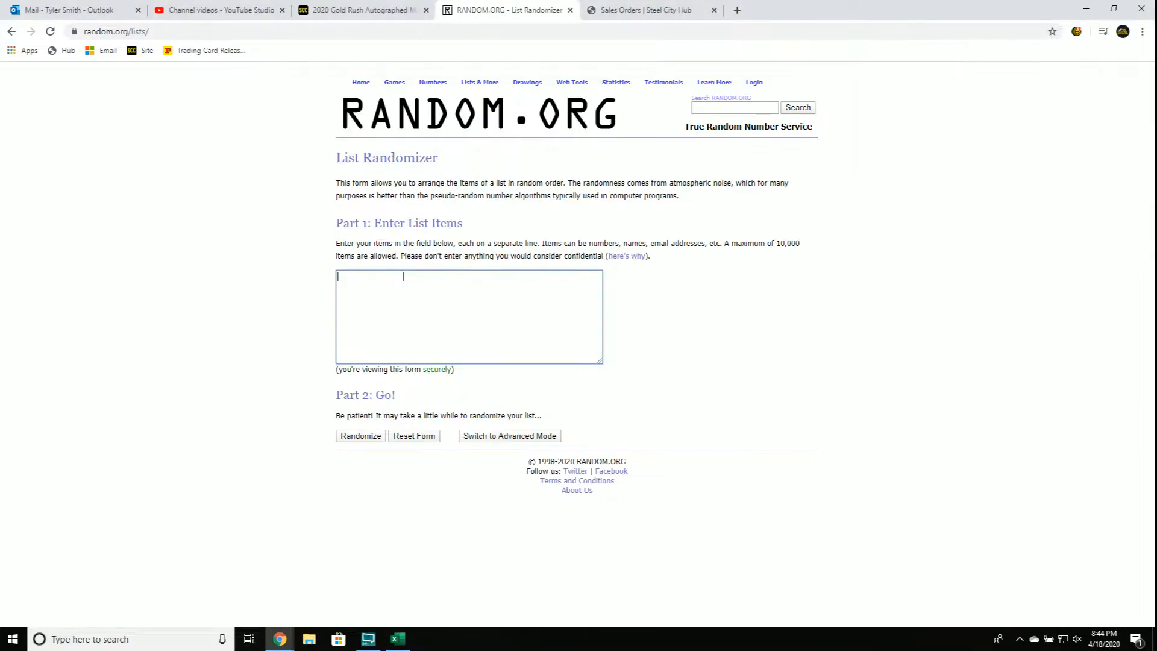
pyautogui.click(360, 435)
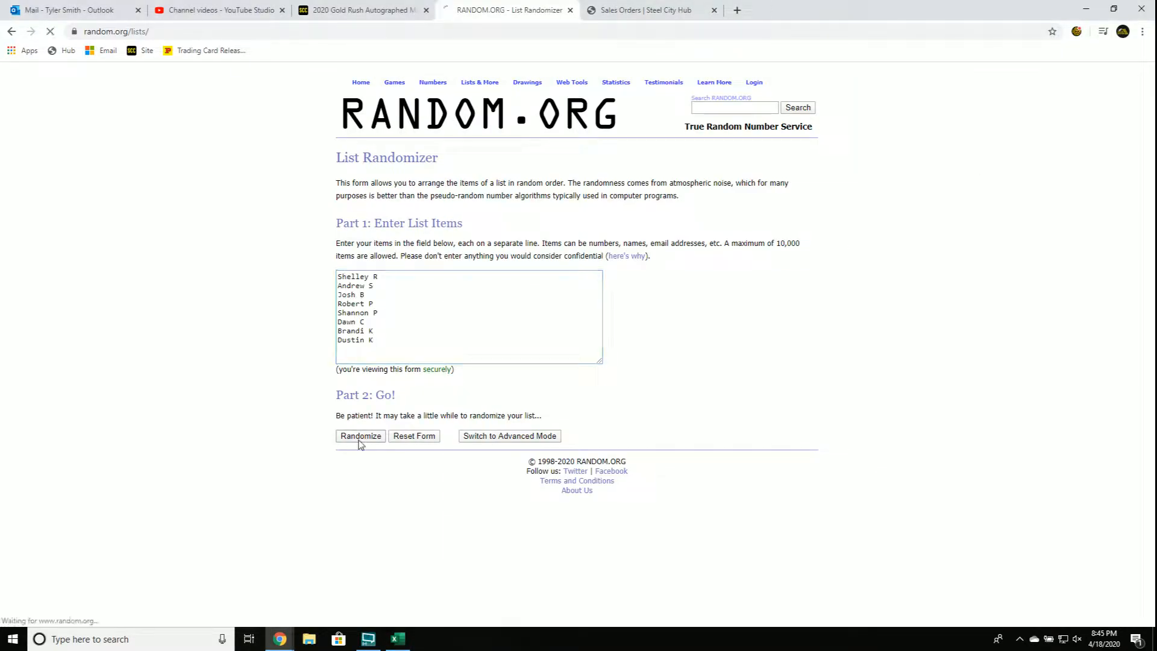
pyautogui.click(361, 435)
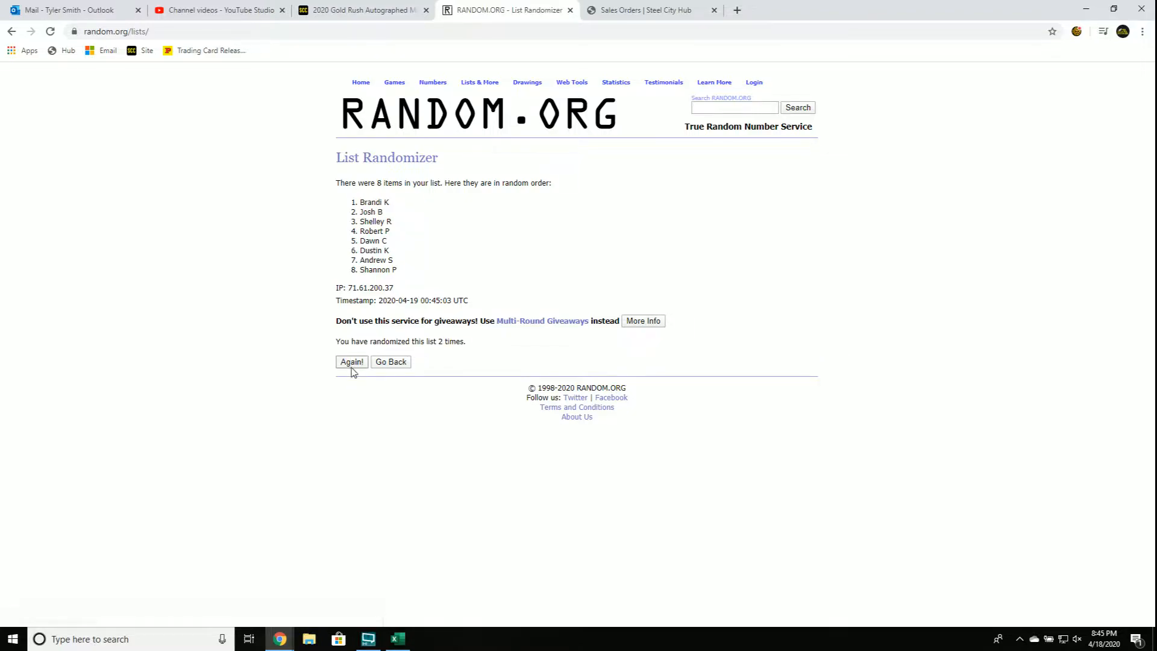
pyautogui.click(351, 361)
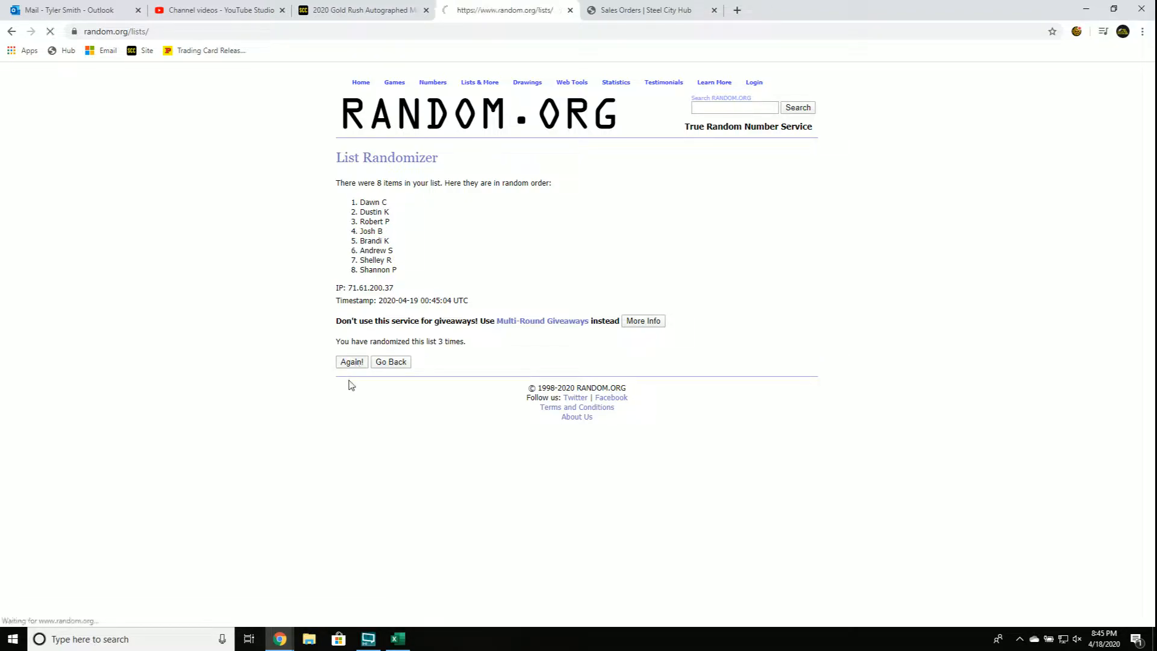
pyautogui.click(351, 362)
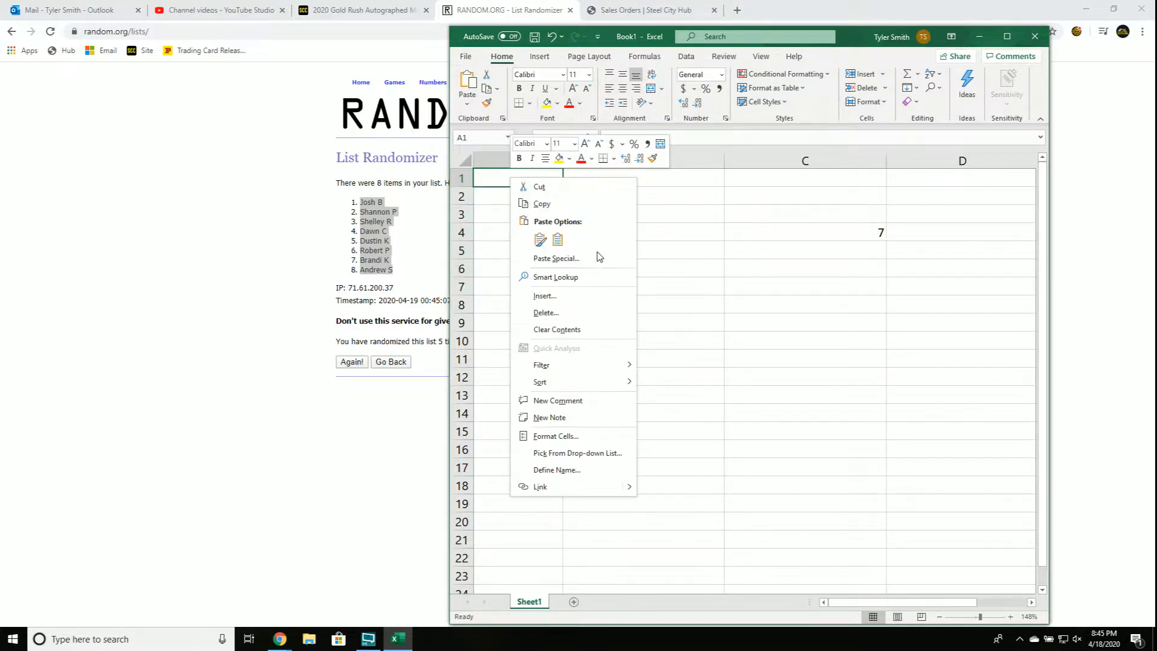
# Paste the shuffled buyer names into cell A1 as plain Text via Paste Special.
pyautogui.click(555, 257)
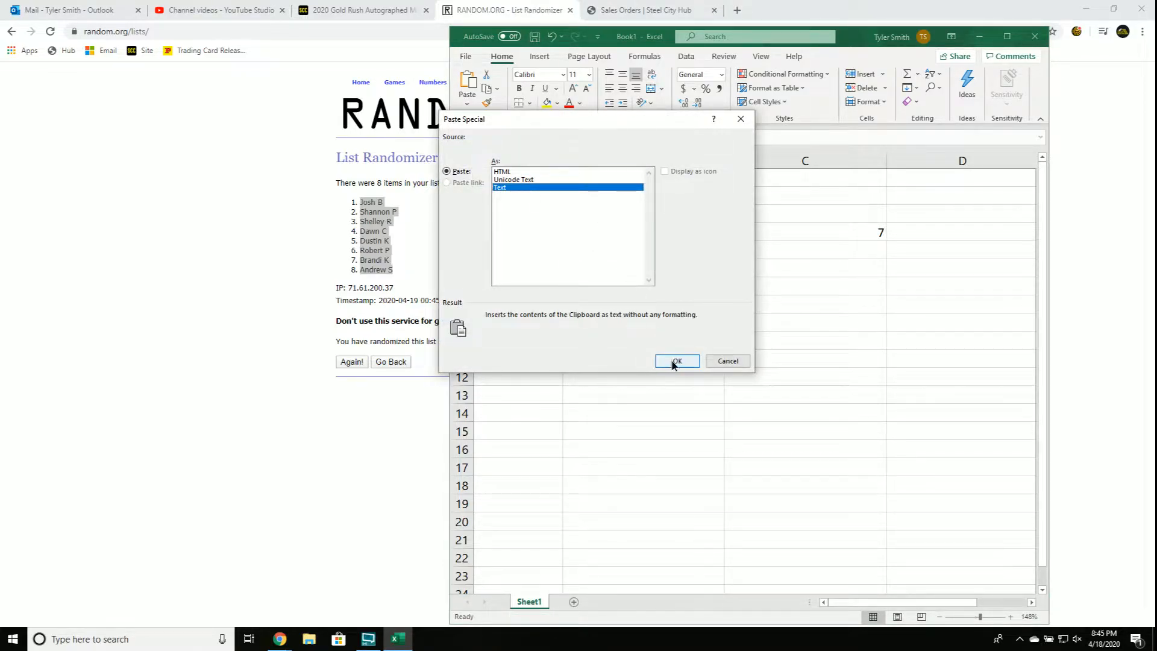
pyautogui.click(676, 360)
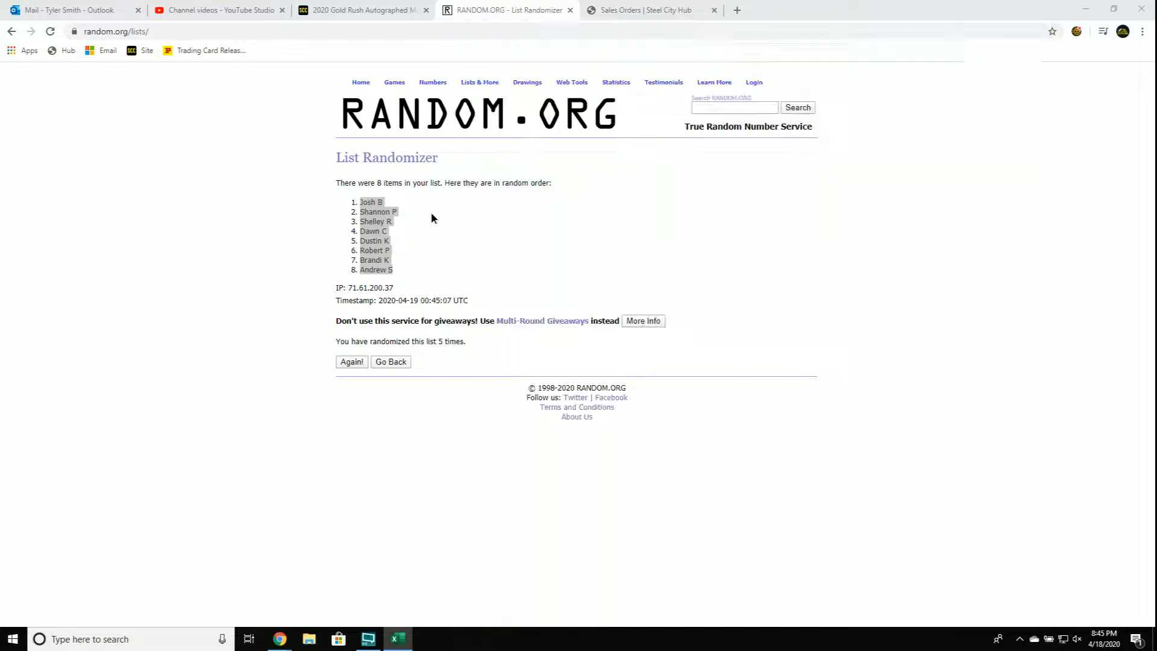
# Go back to a blank form and enter AFC NORTH through NFC WEST, one division per line.
pyautogui.click(391, 361)
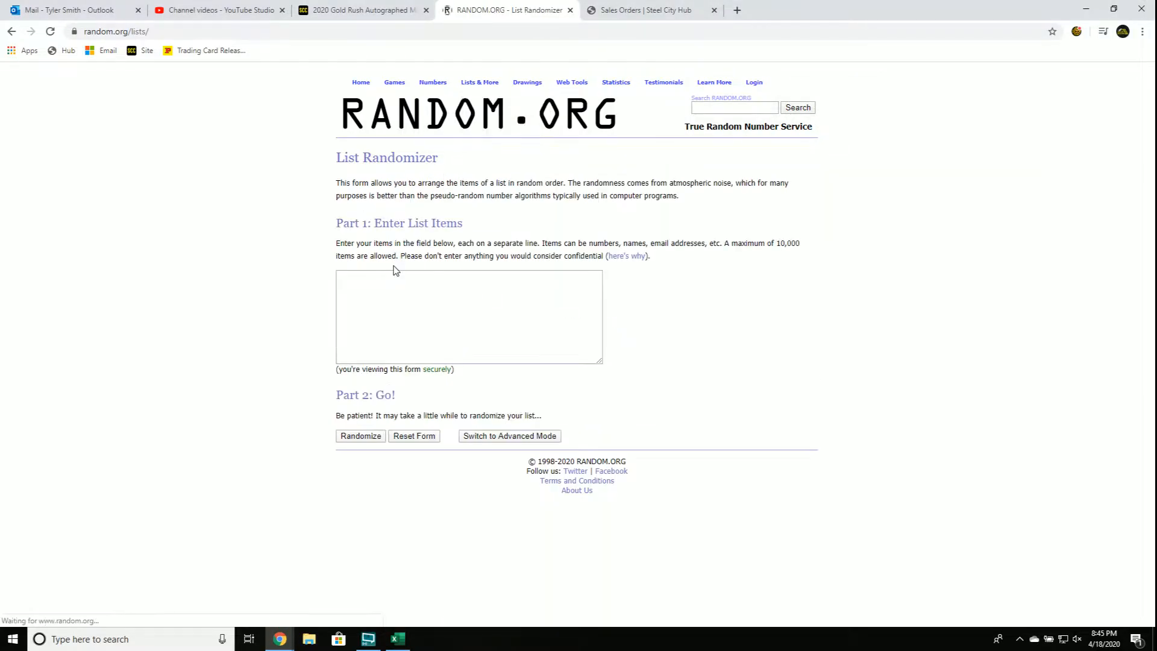
pyautogui.write('A')
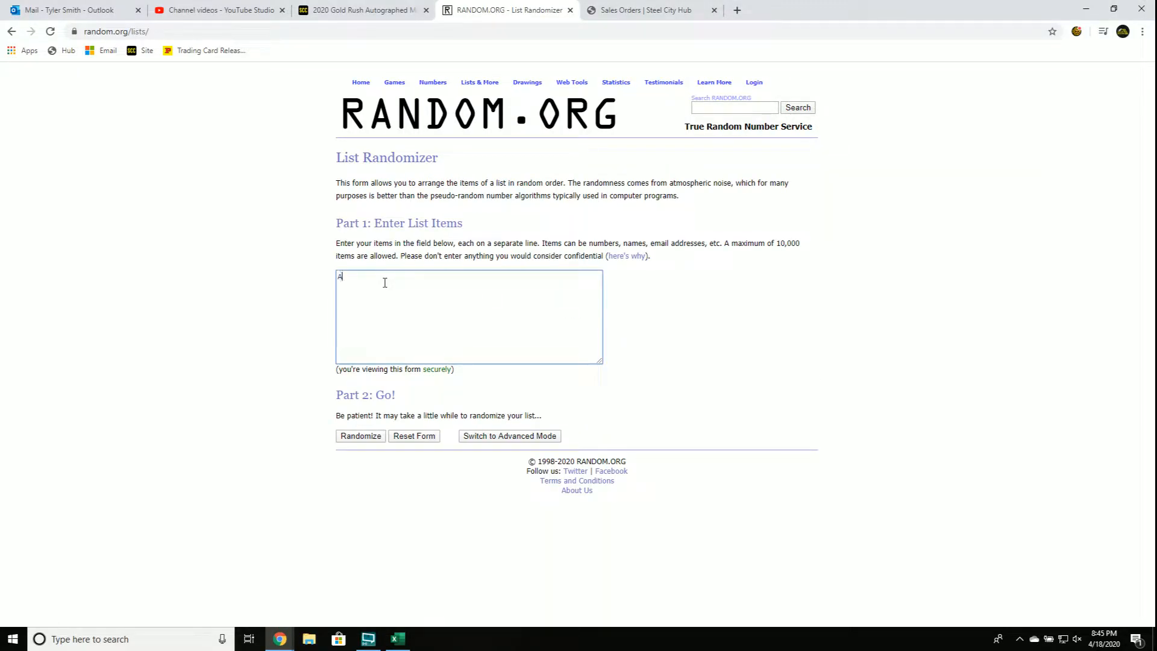
pyautogui.write('AFC NORTH')
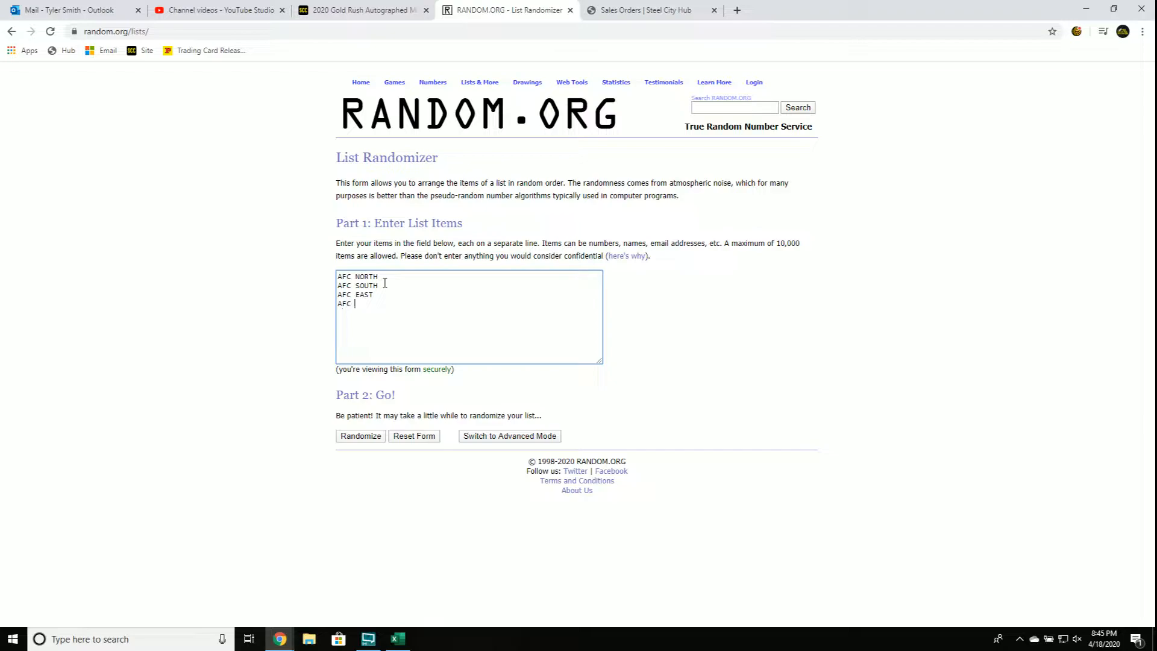
pyautogui.write('WEST')
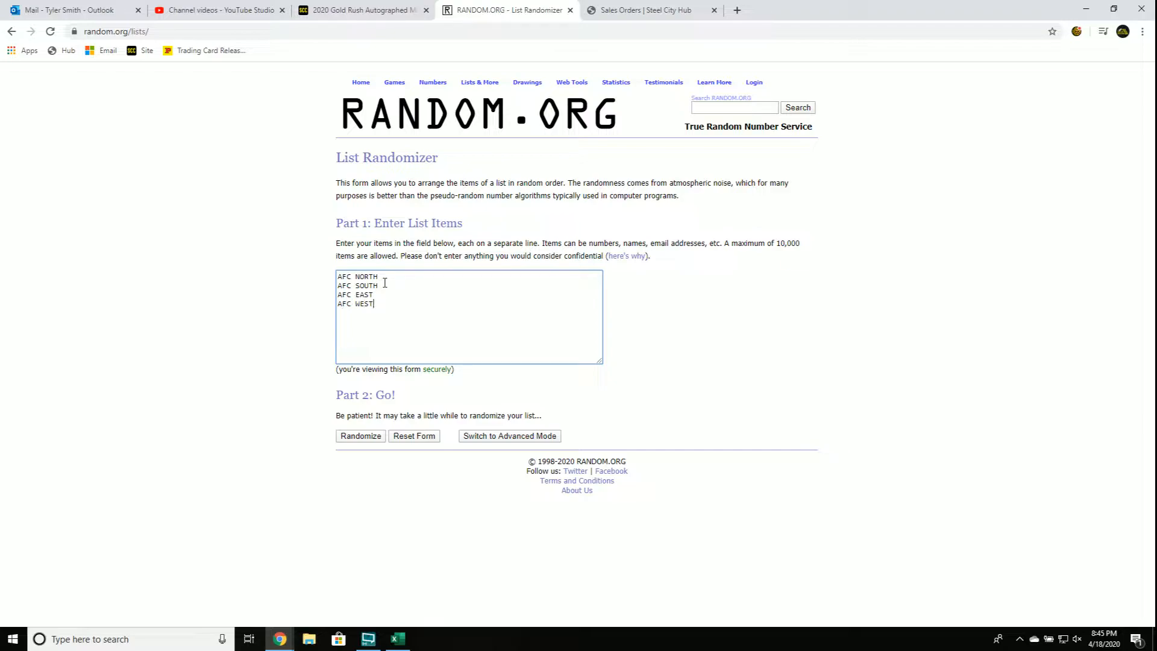
pyautogui.write('N')
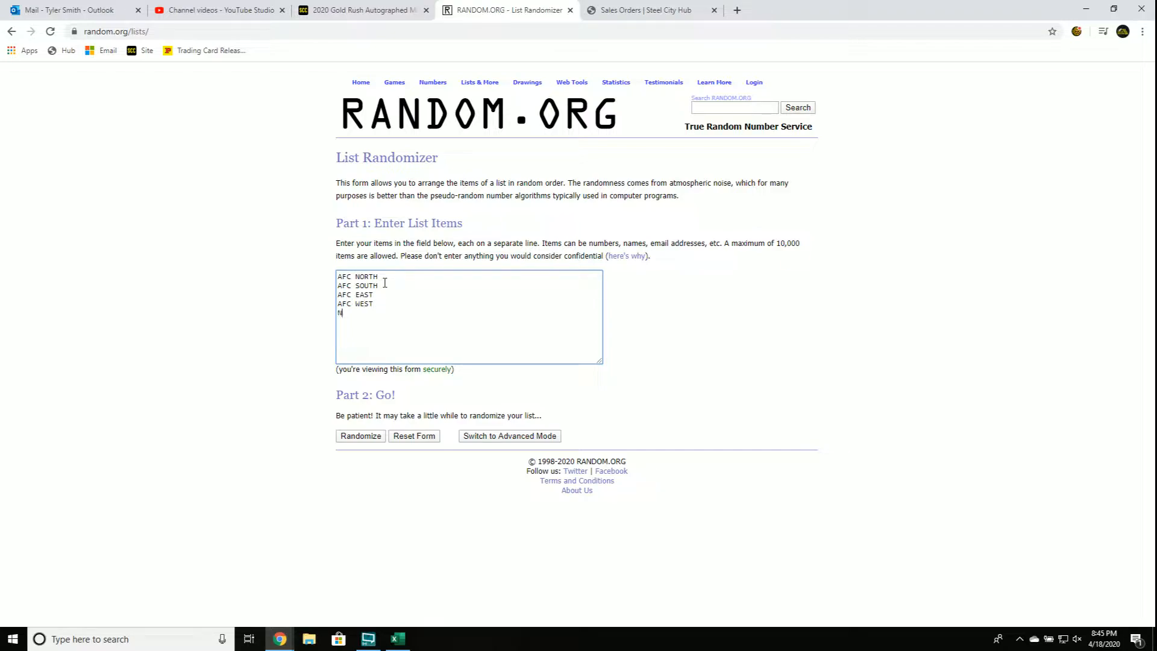
pyautogui.write('FC NORTH')
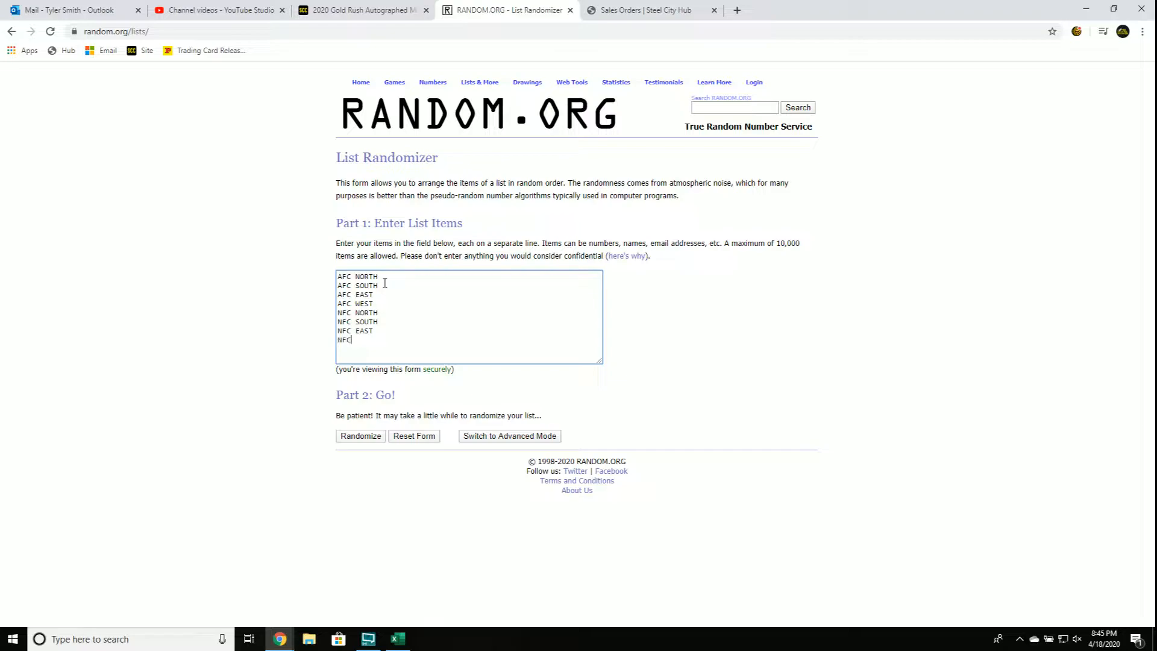
pyautogui.write('WEST')
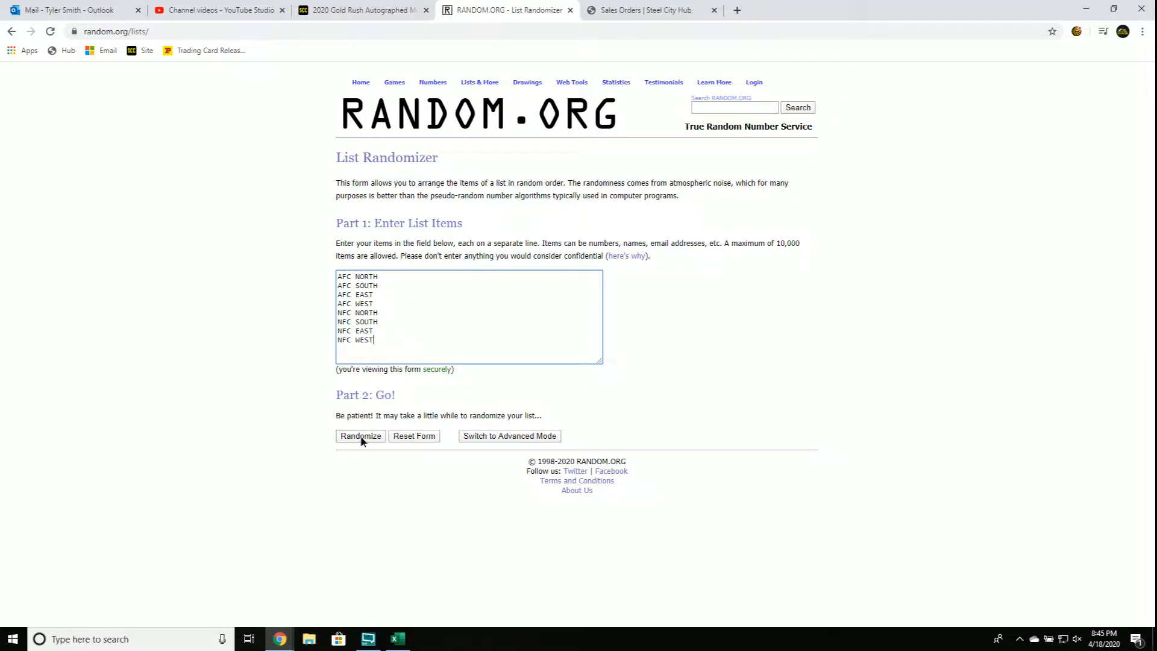
# Reshuffle the division list five times, then select all eight randomized division lines.
pyautogui.click(360, 435)
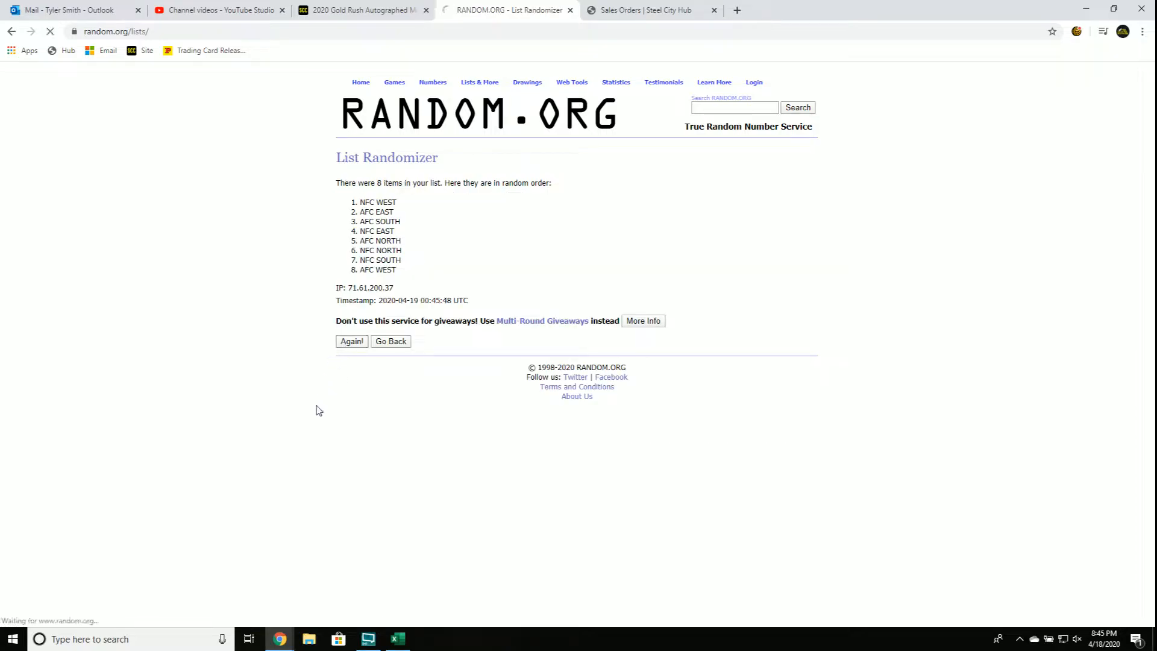
pyautogui.click(350, 341)
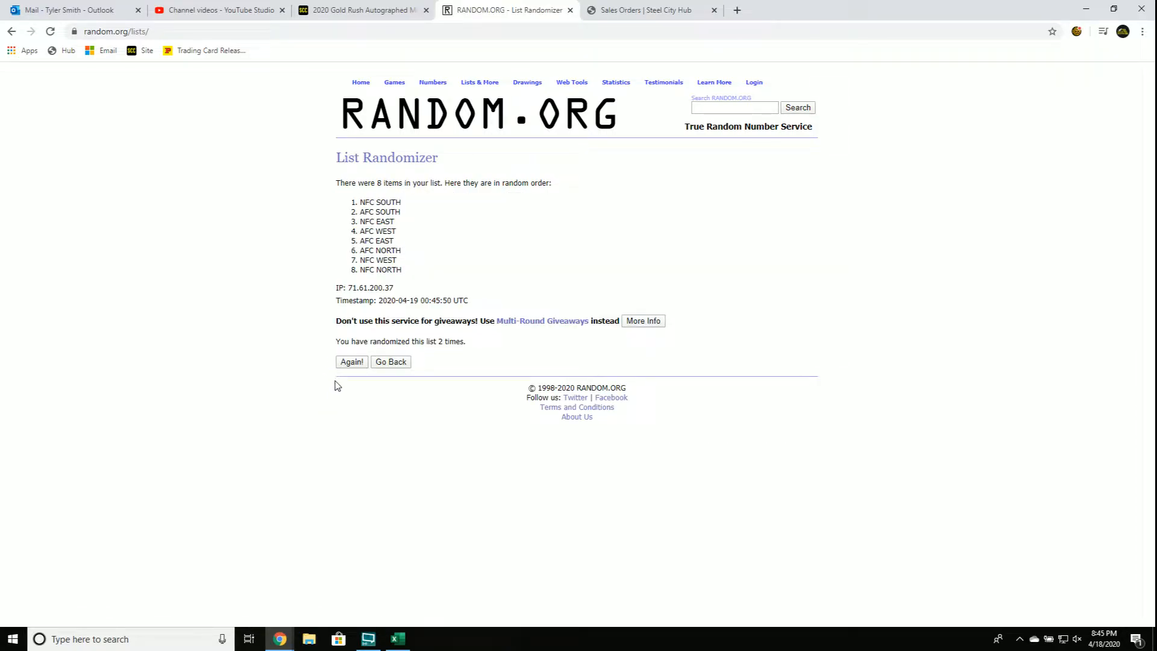
pyautogui.click(351, 361)
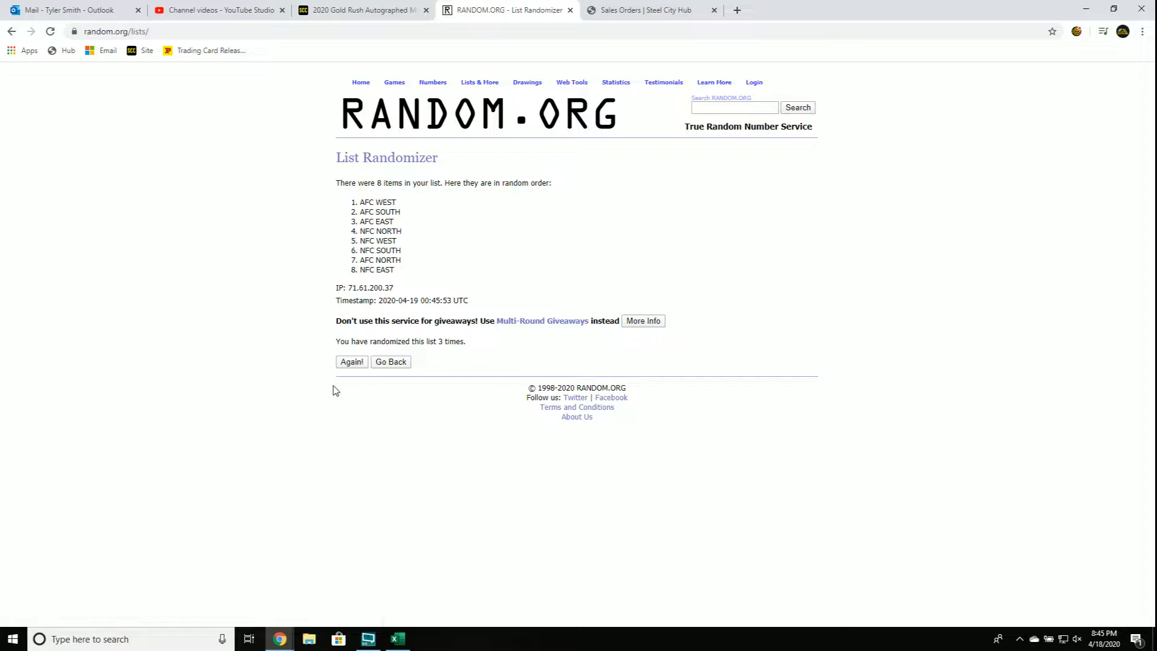
pyautogui.moveTo(345, 386)
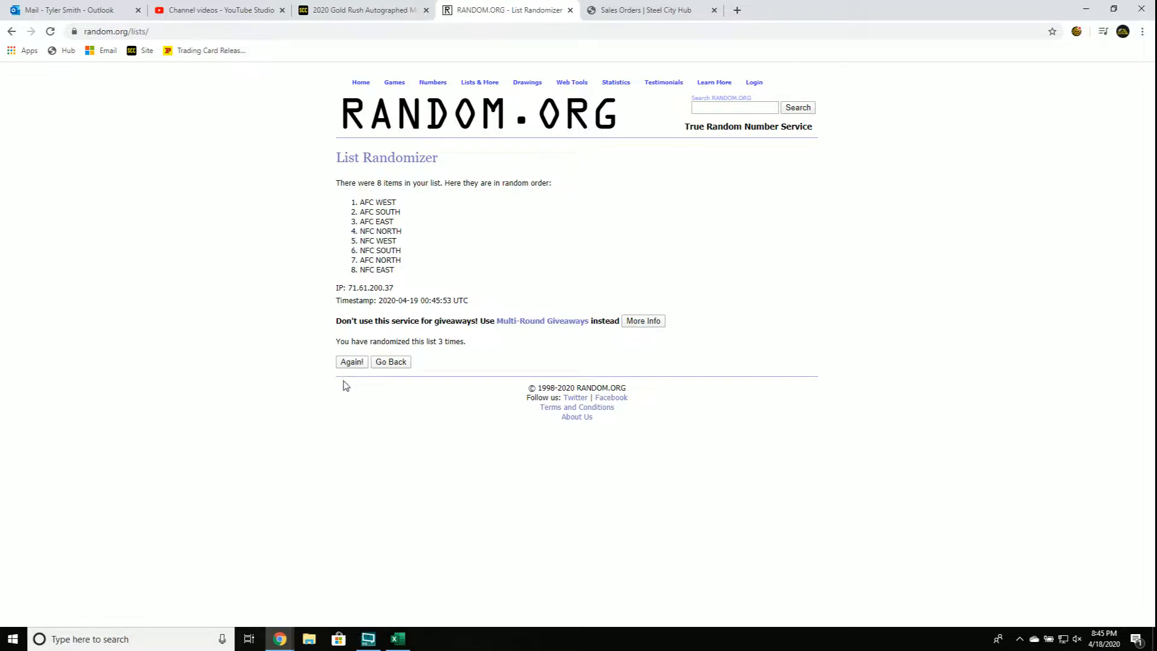
pyautogui.click(351, 362)
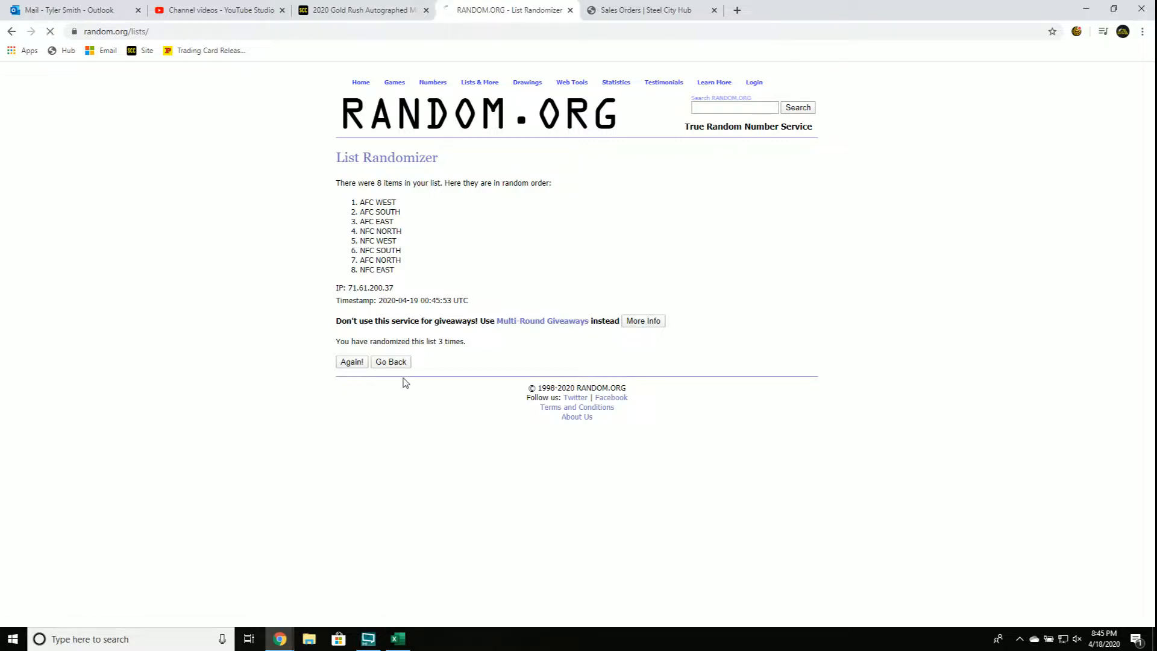
pyautogui.click(351, 361)
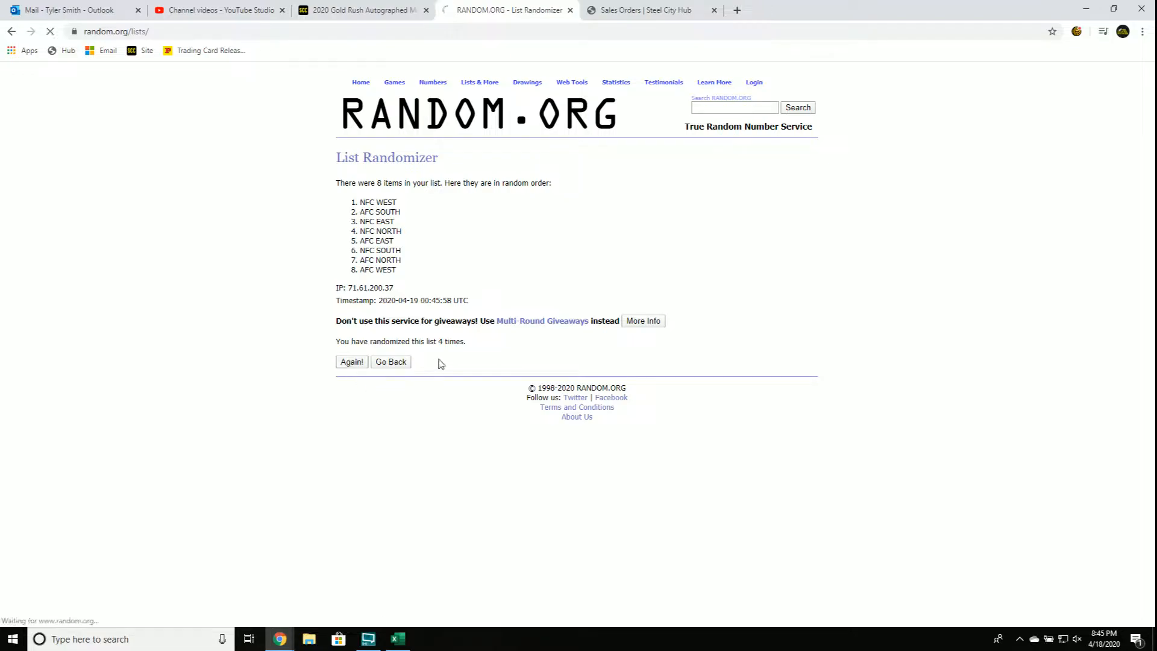
pyautogui.click(350, 361)
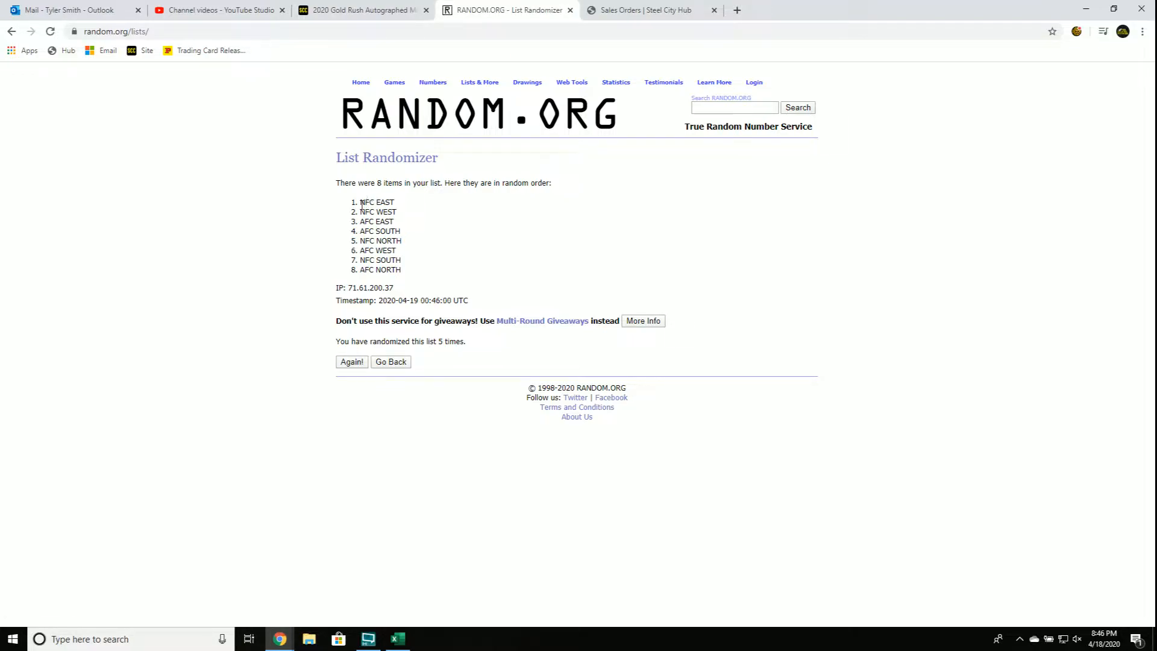
pyautogui.moveTo(360, 202); pyautogui.dragTo(402, 269)
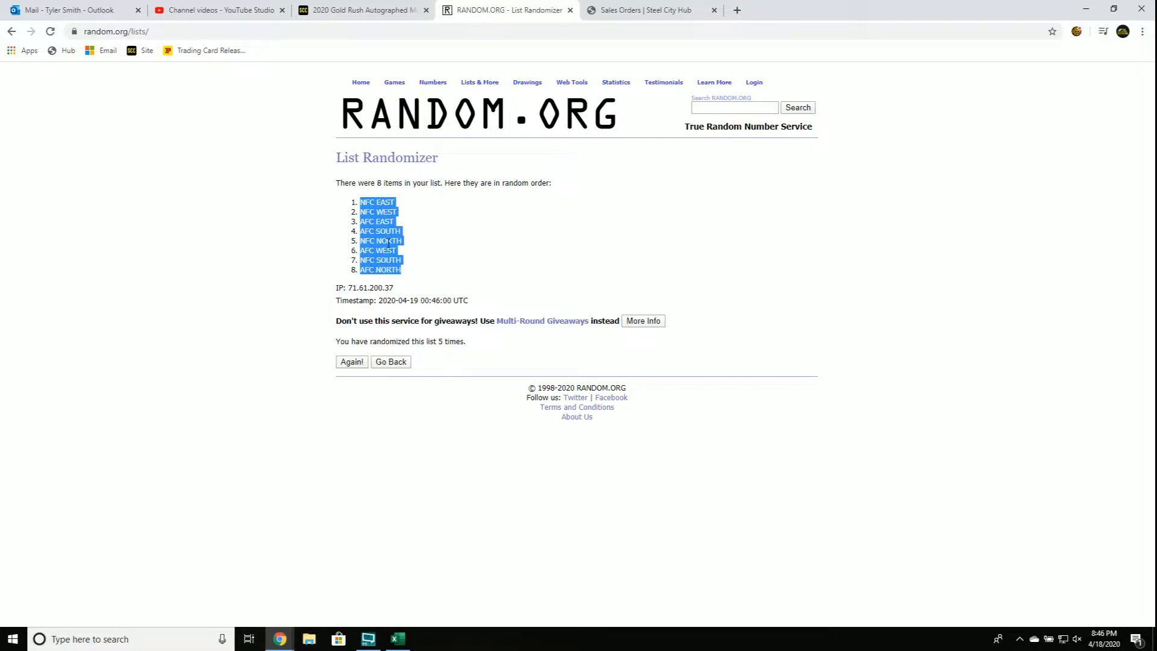
# Paste the randomized divisions as Text into B1:B8 beside the buyer names in Excel.
pyautogui.click(396, 638)
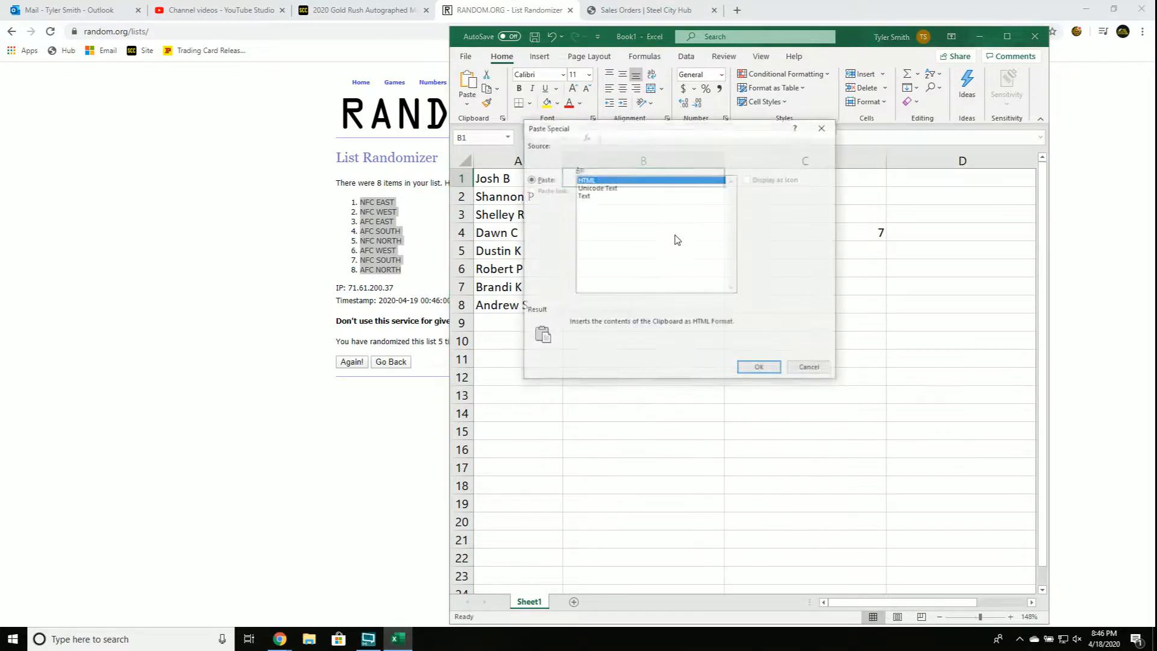
pyautogui.click(758, 367)
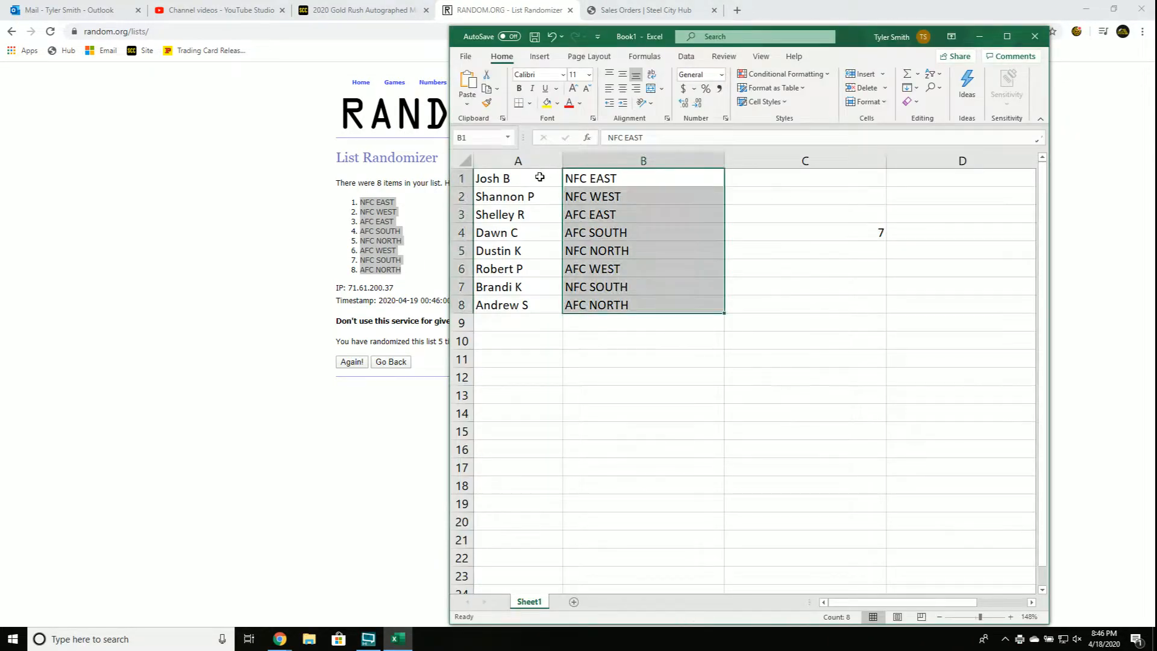
pyautogui.click(517, 179)
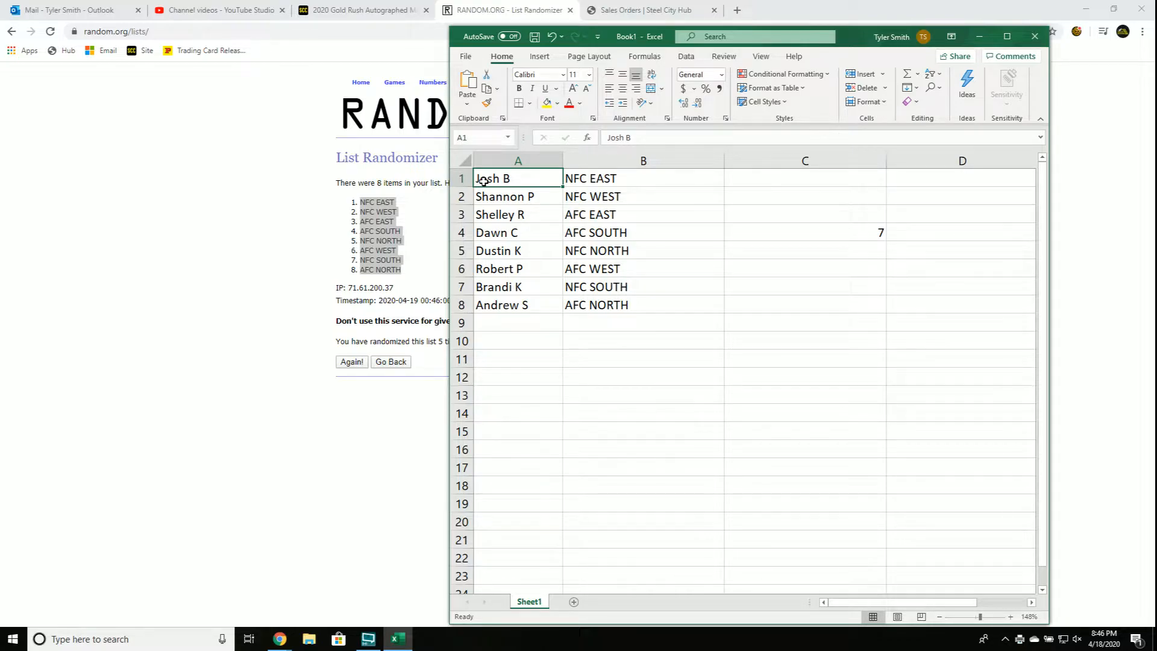
pyautogui.click(517, 196)
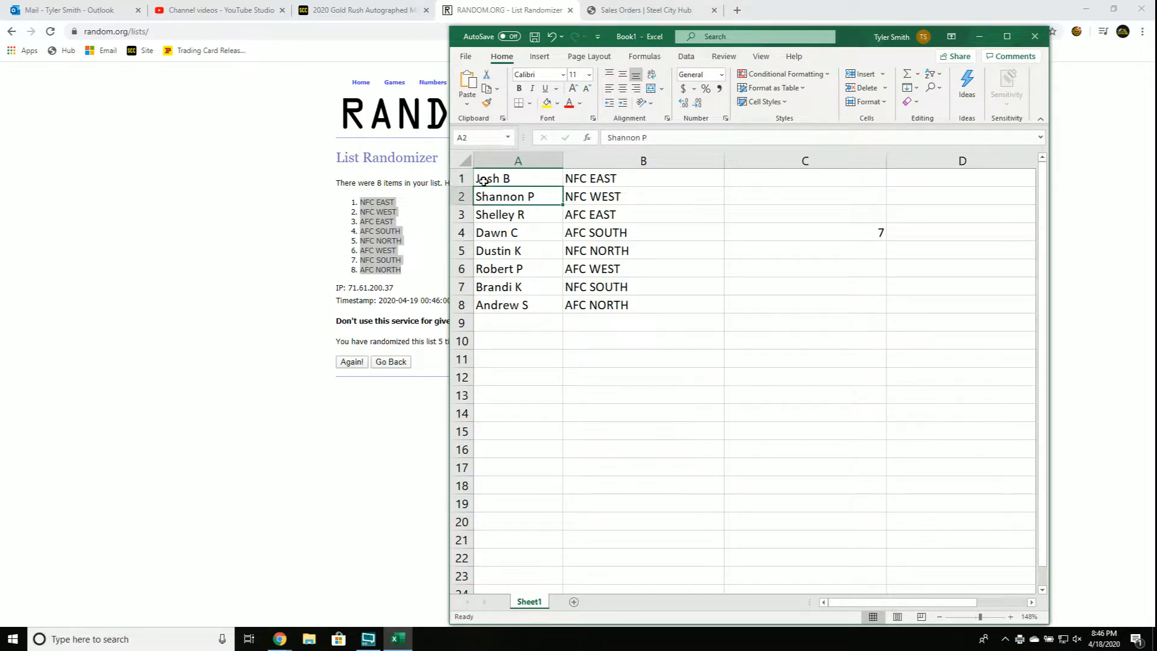
pyautogui.click(499, 214)
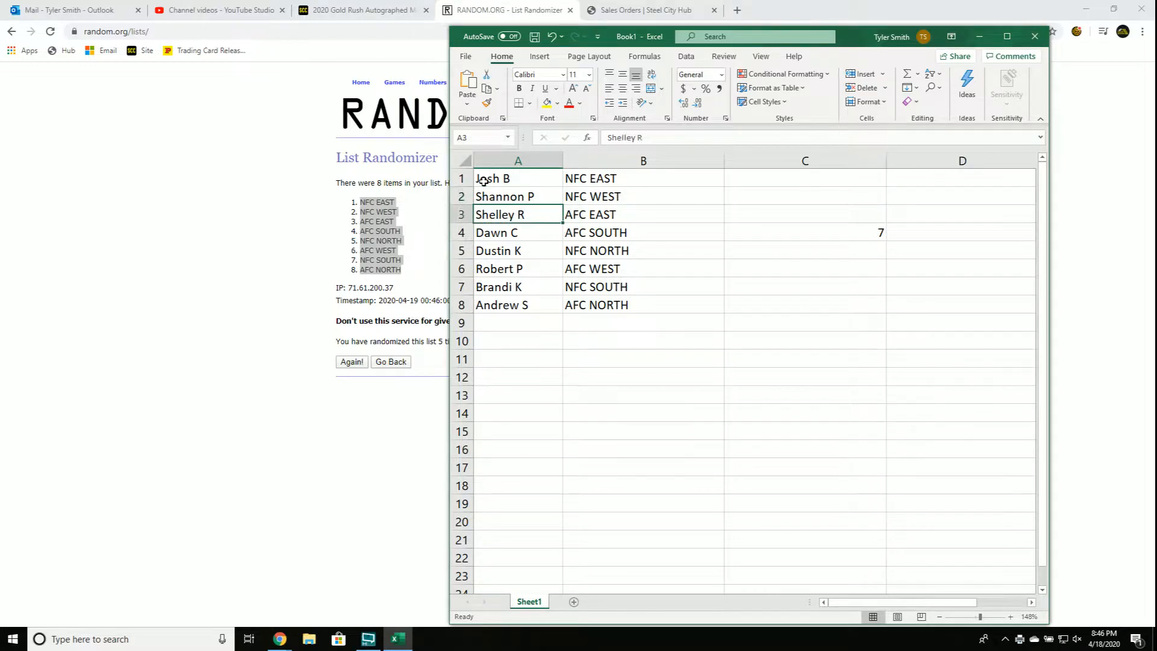
pyautogui.click(517, 233)
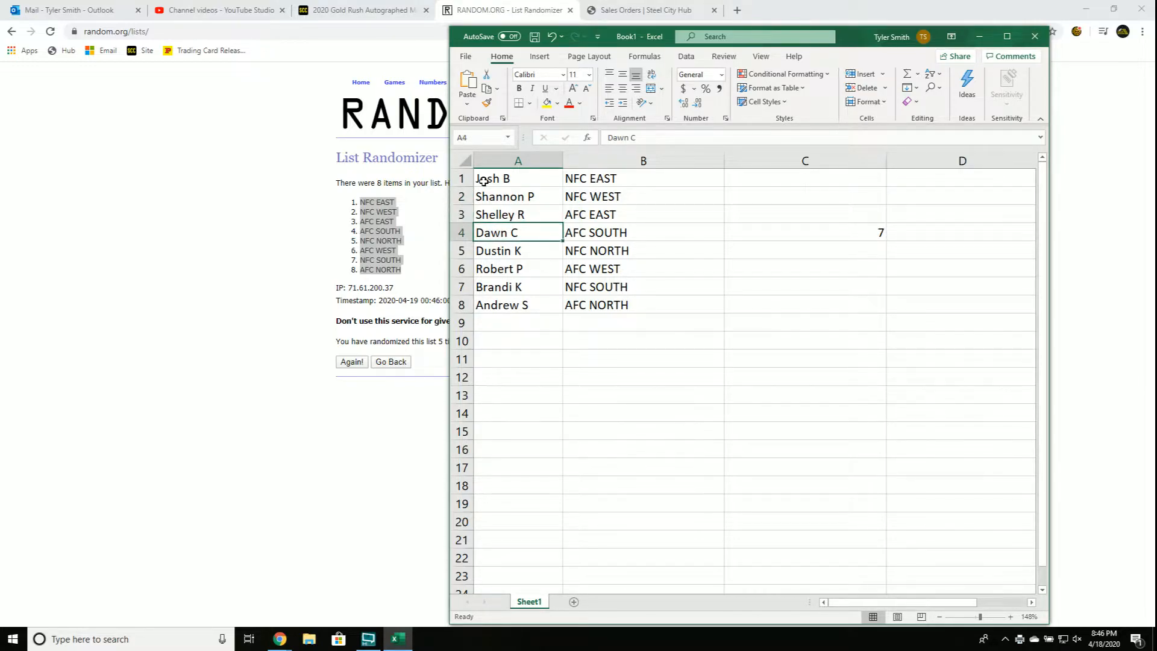
pyautogui.click(517, 250)
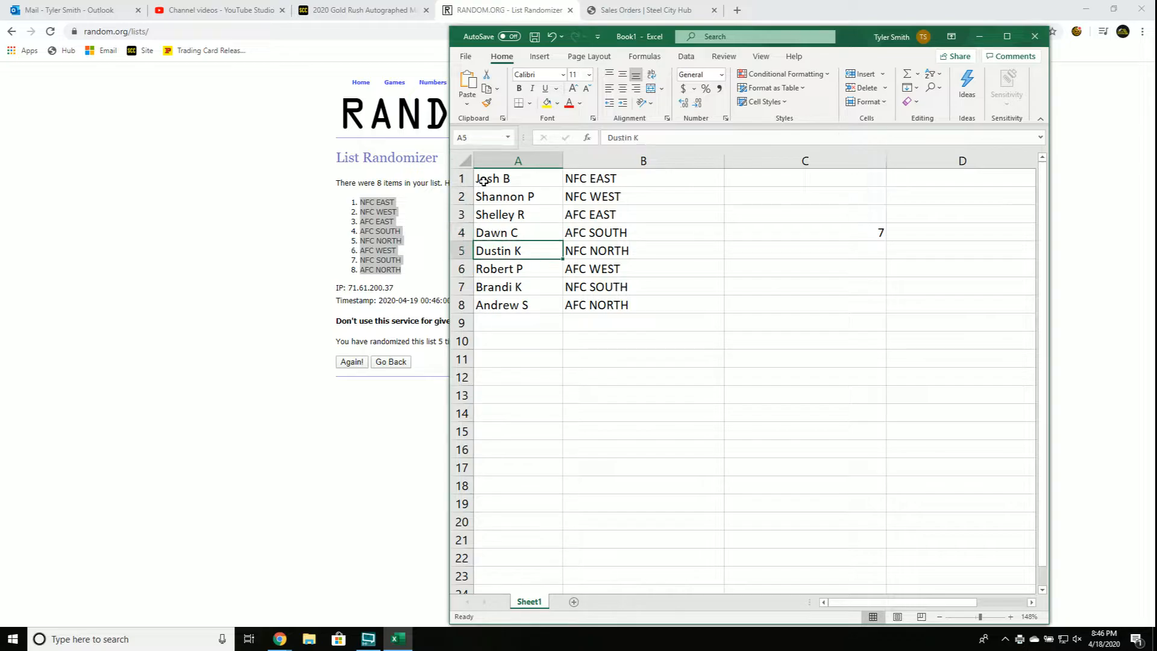
pyautogui.click(517, 268)
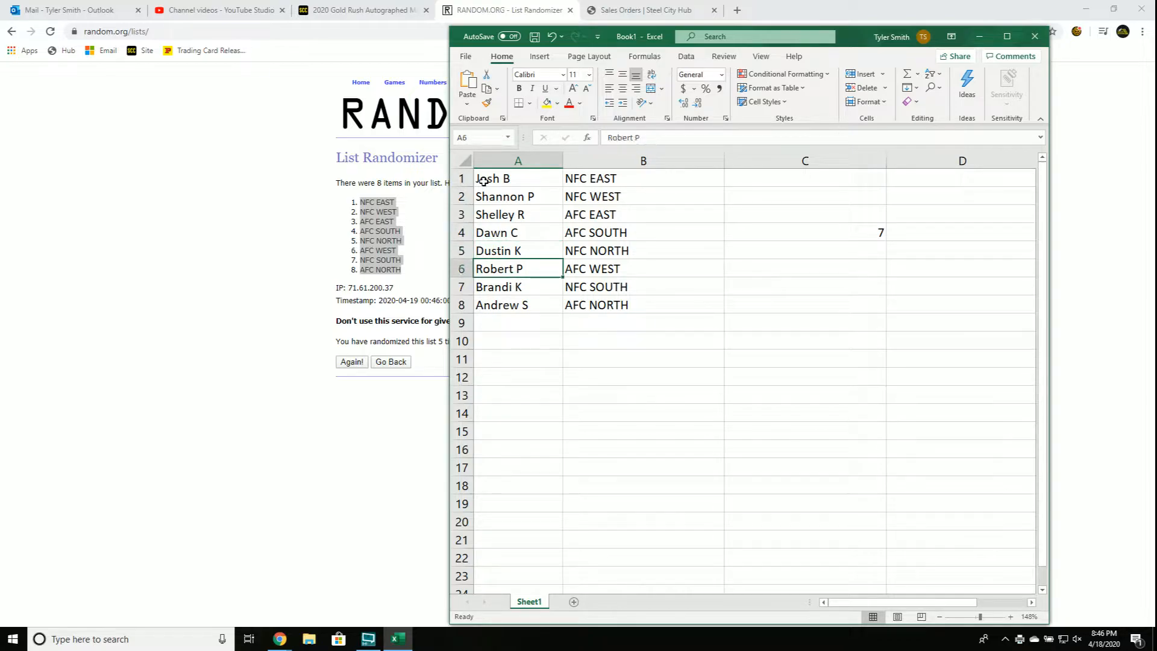
pyautogui.click(517, 287)
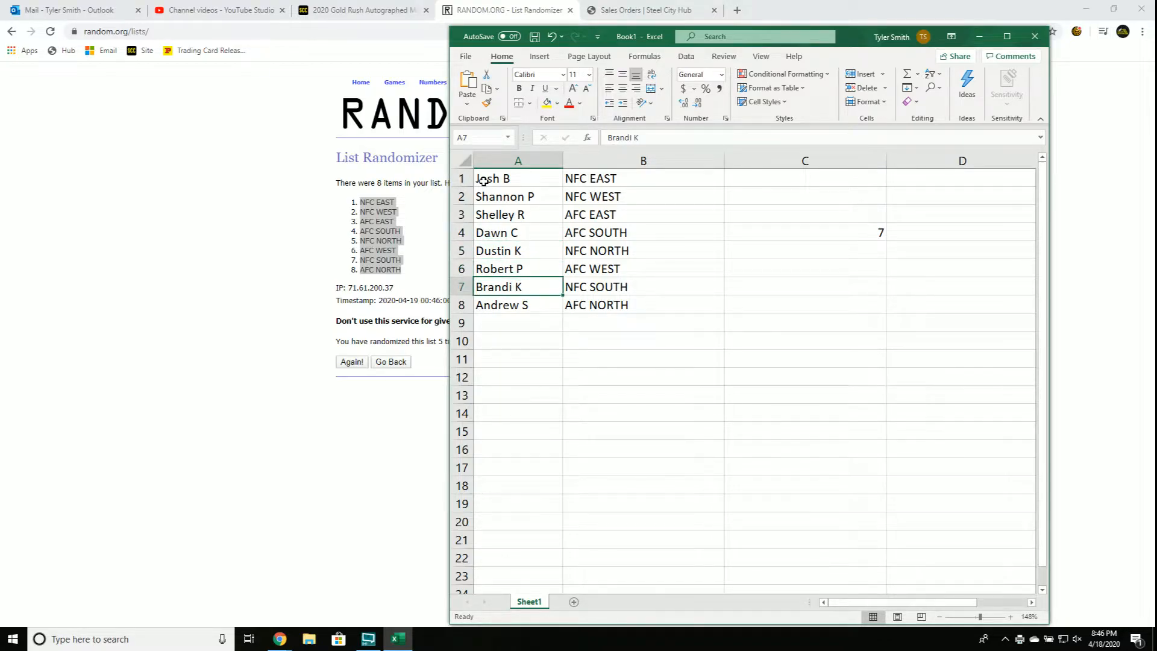